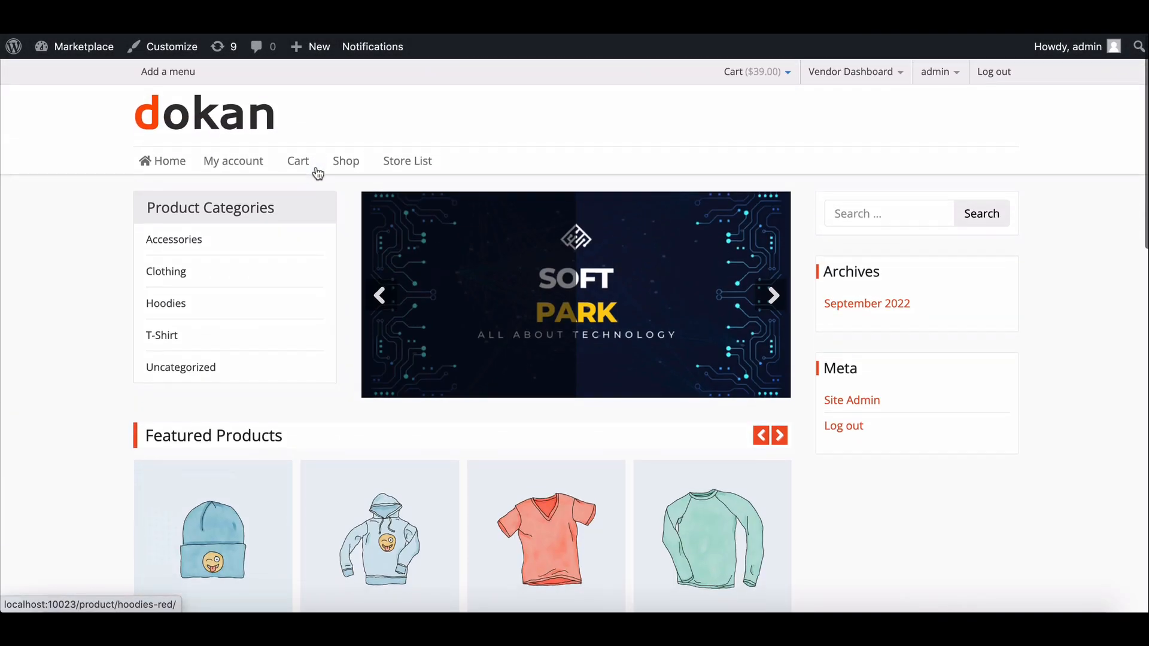
# Step: Preview the live Clothing page, switching between its Accessories and T-Shirts product tabs
pyautogui.click(166, 303)
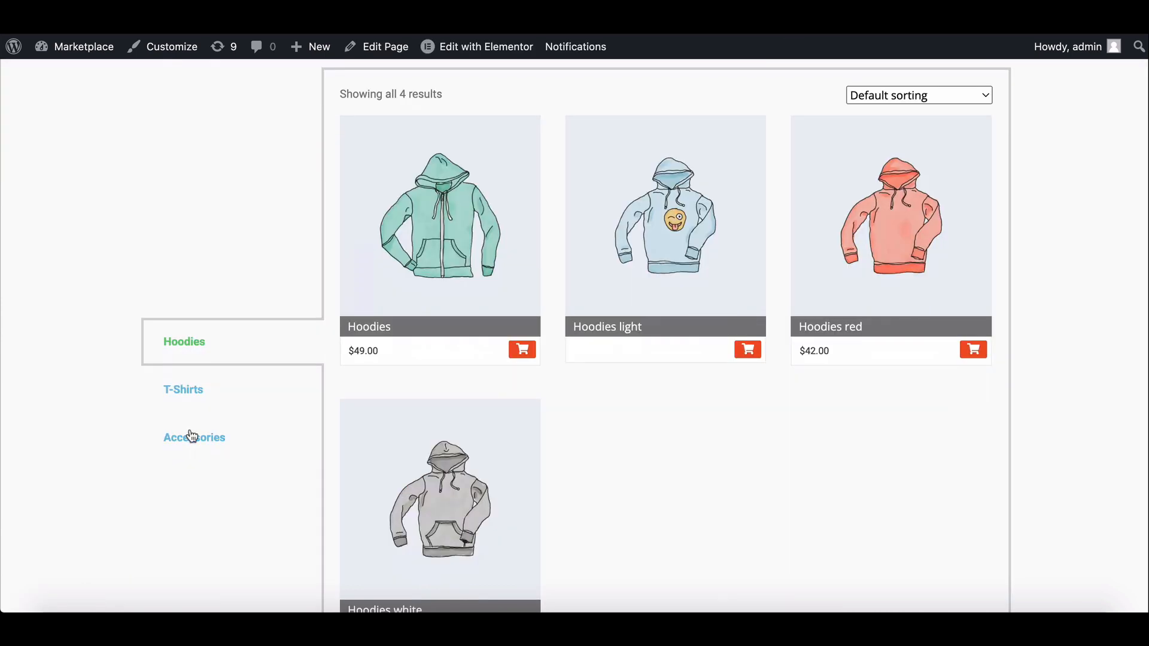
pyautogui.click(194, 437)
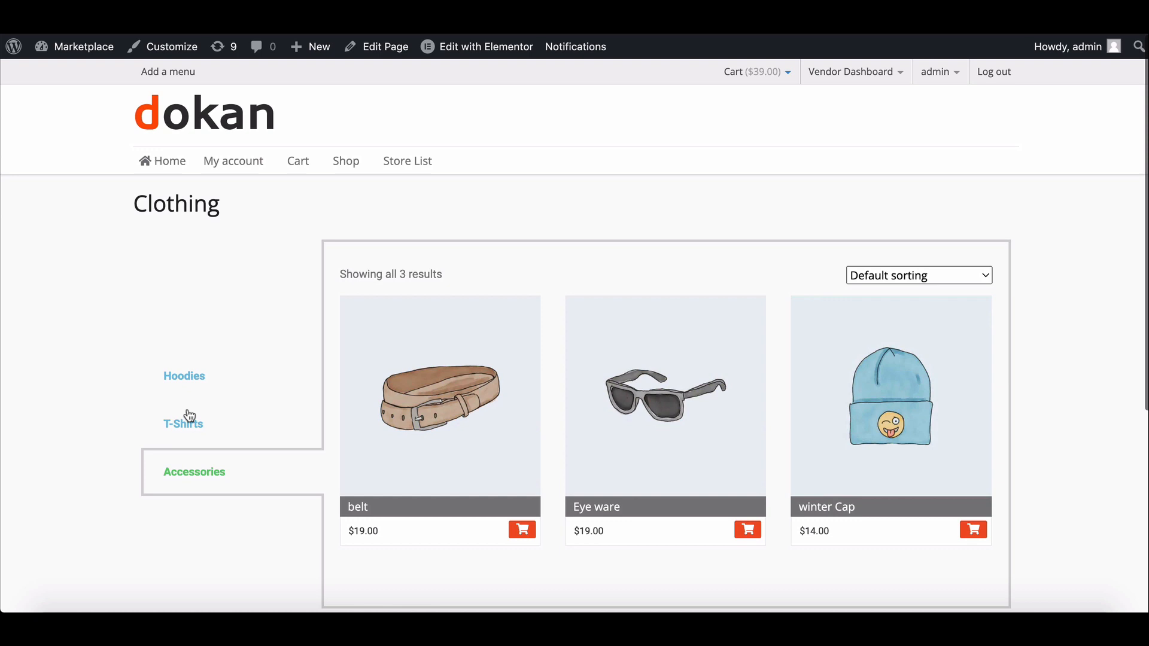
pyautogui.click(183, 376)
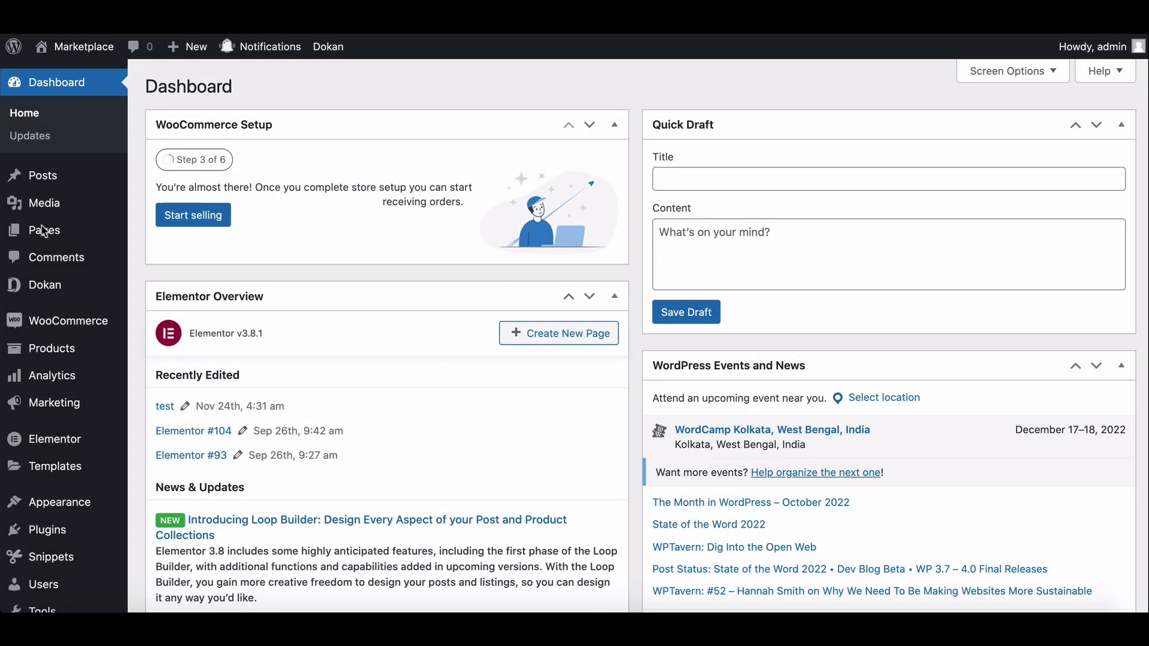
# Step: Add a new page titled Clothing, publish it, and launch Edit with Elementor
pyautogui.click(43, 229)
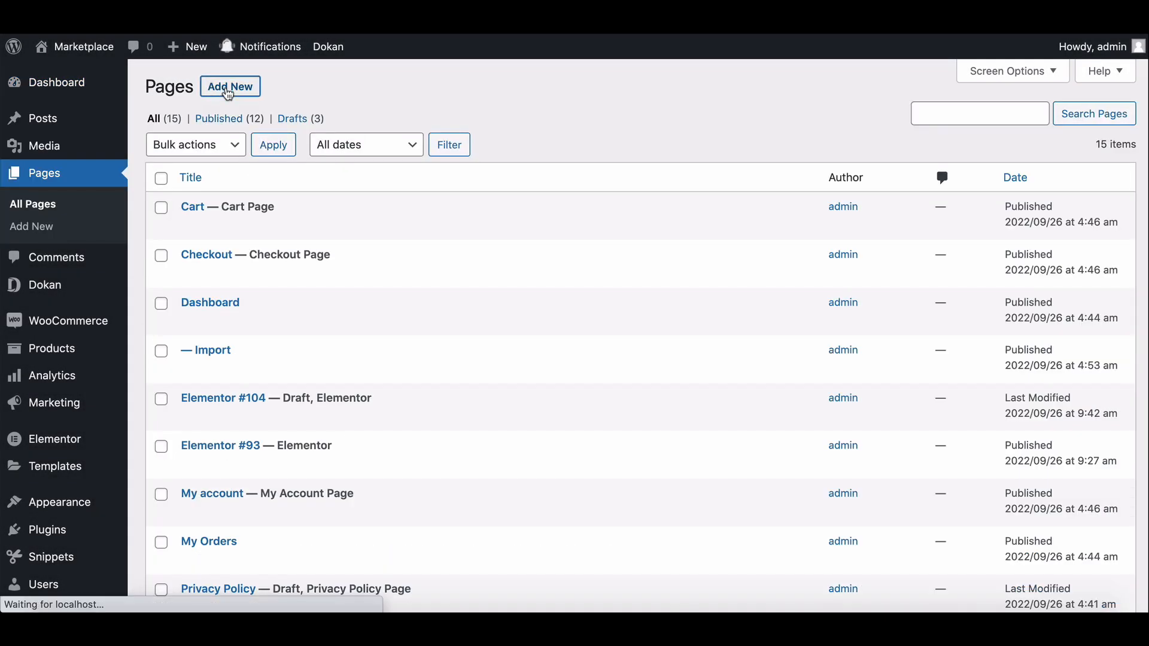
pyautogui.click(229, 86)
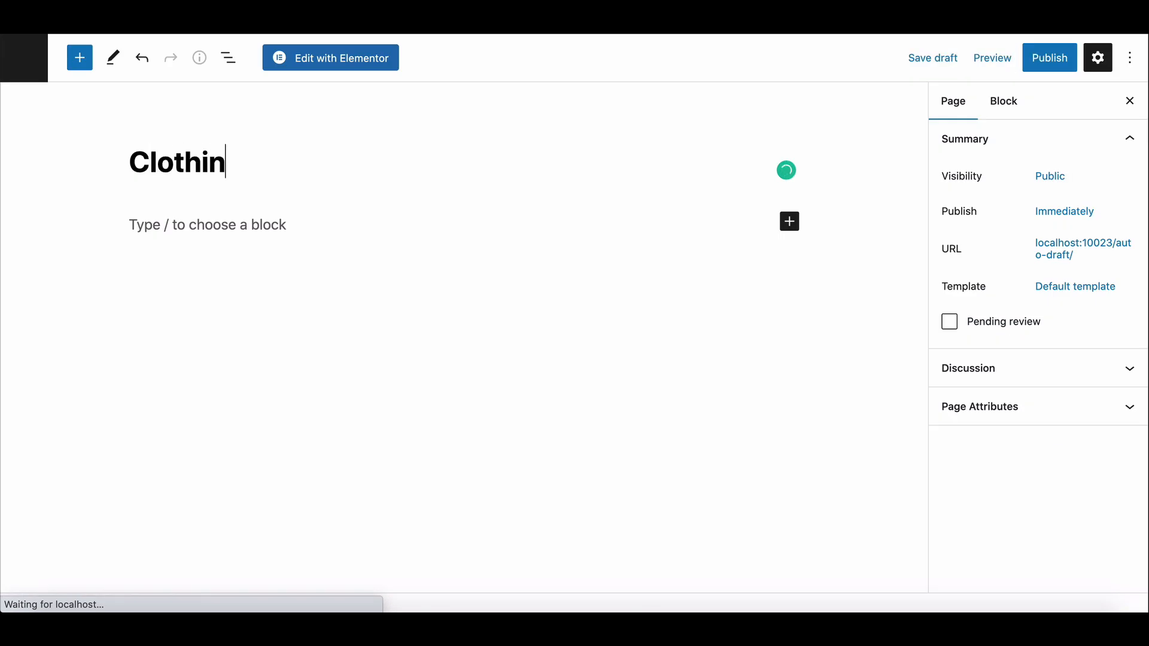
pyautogui.write('g')
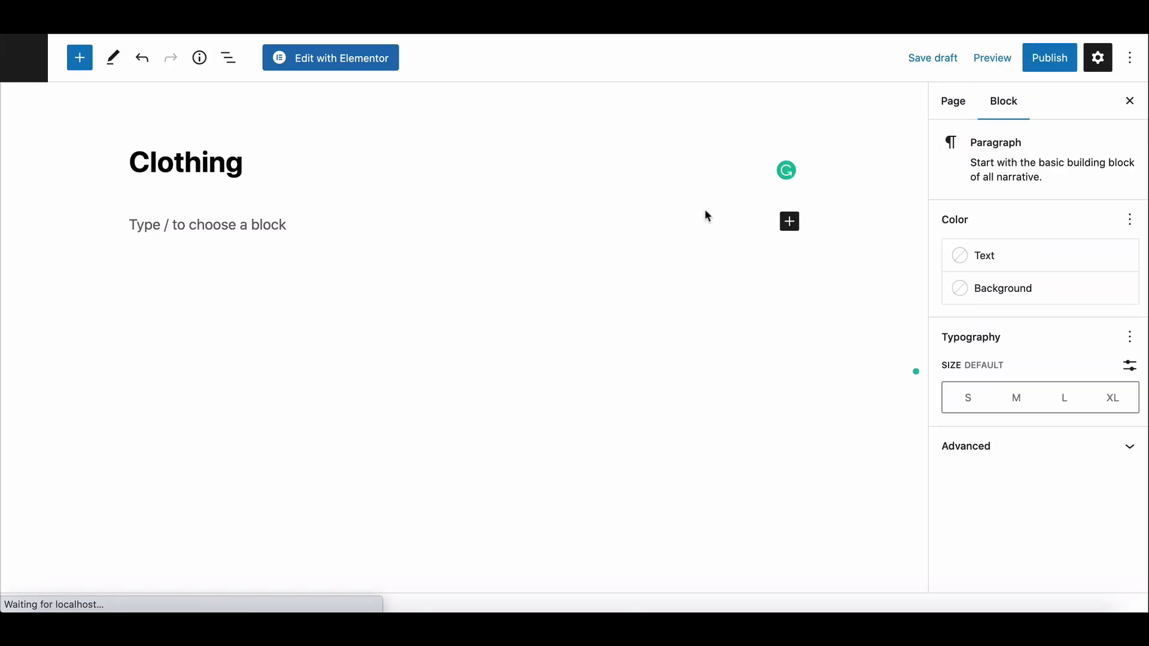
pyautogui.click(1049, 58)
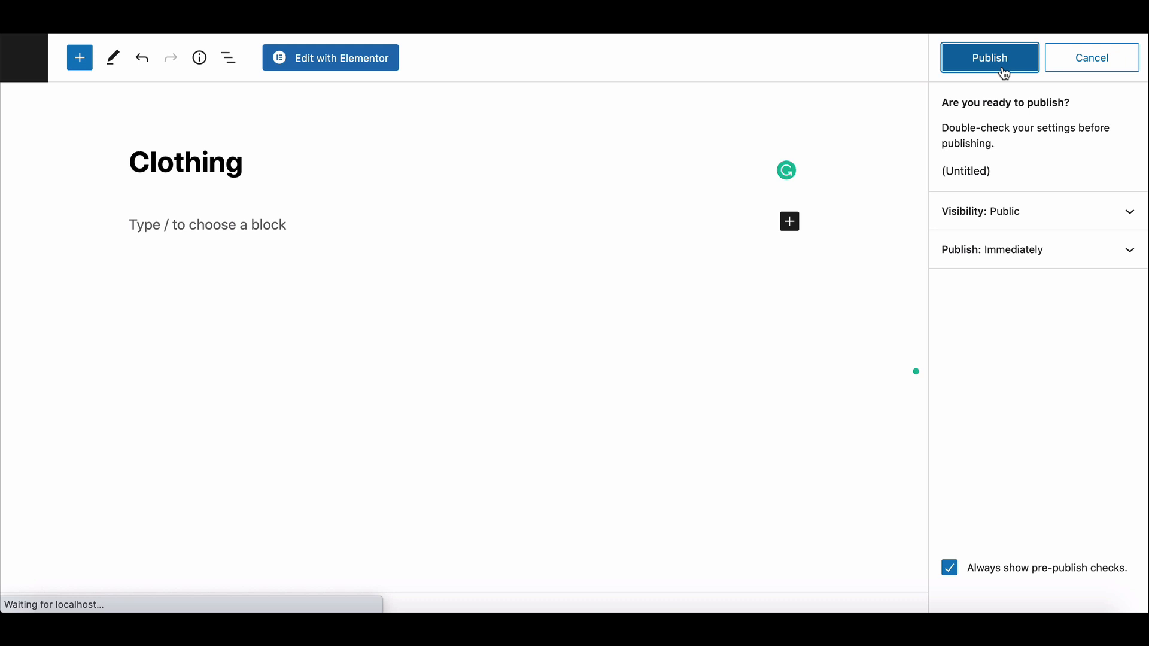
pyautogui.click(988, 57)
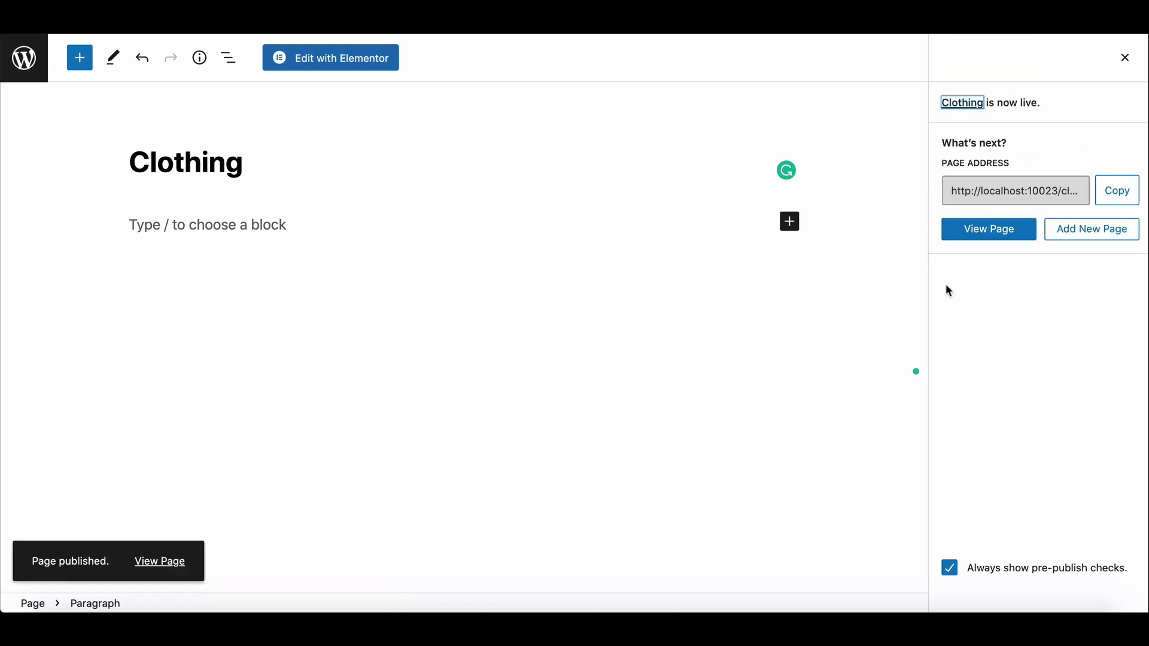
pyautogui.click(330, 57)
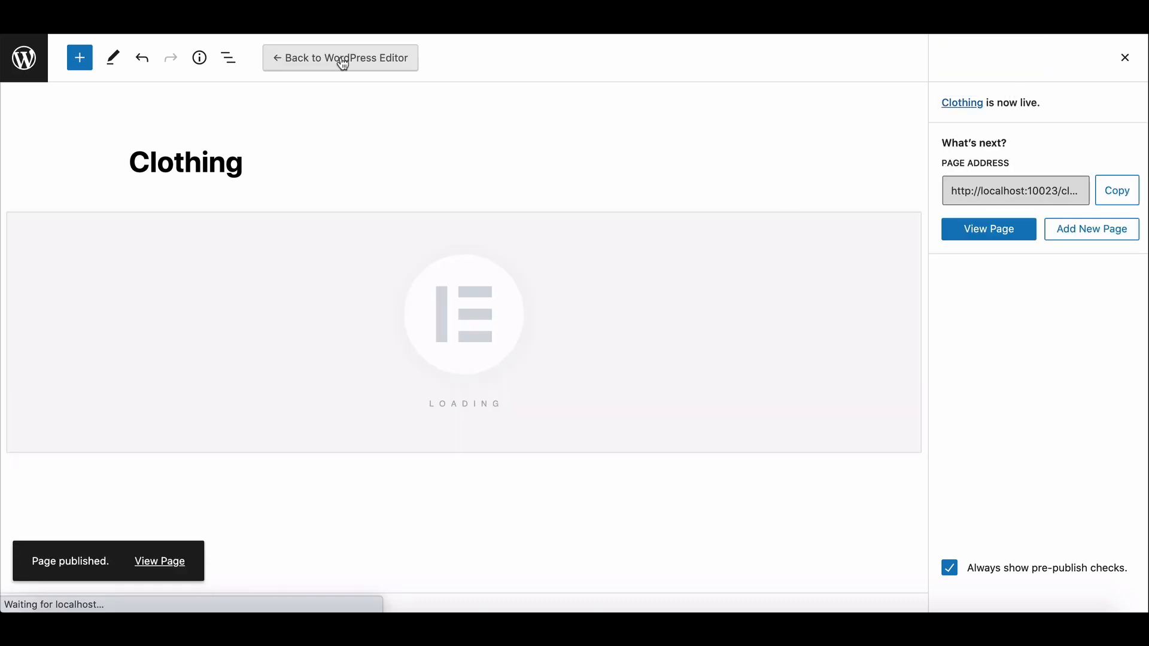
# Step: Set the page's Page Layout to Full-width Page in Elementor page settings
pyautogui.click(340, 58)
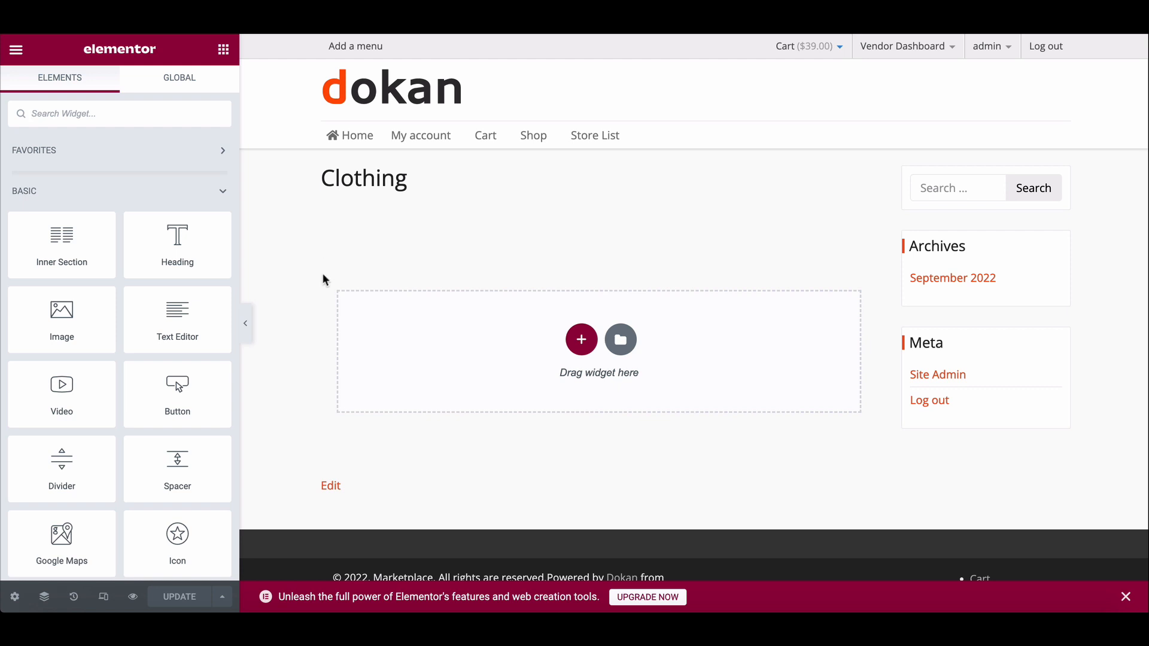
pyautogui.moveTo(14, 596)
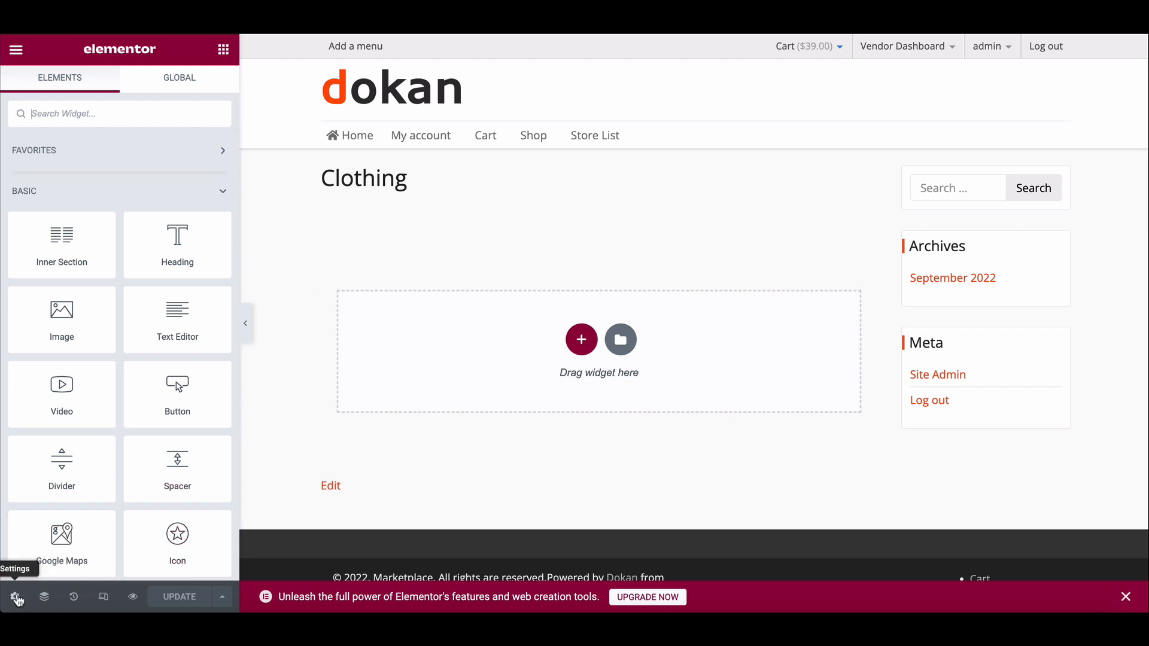
pyautogui.click(15, 597)
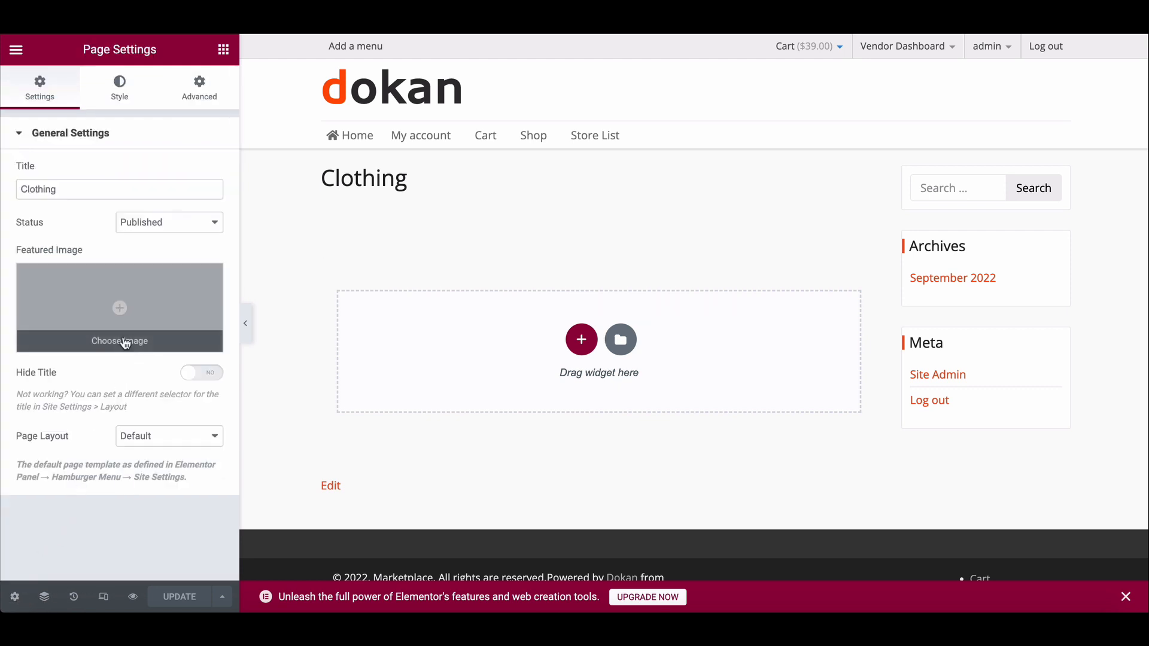
pyautogui.click(169, 436)
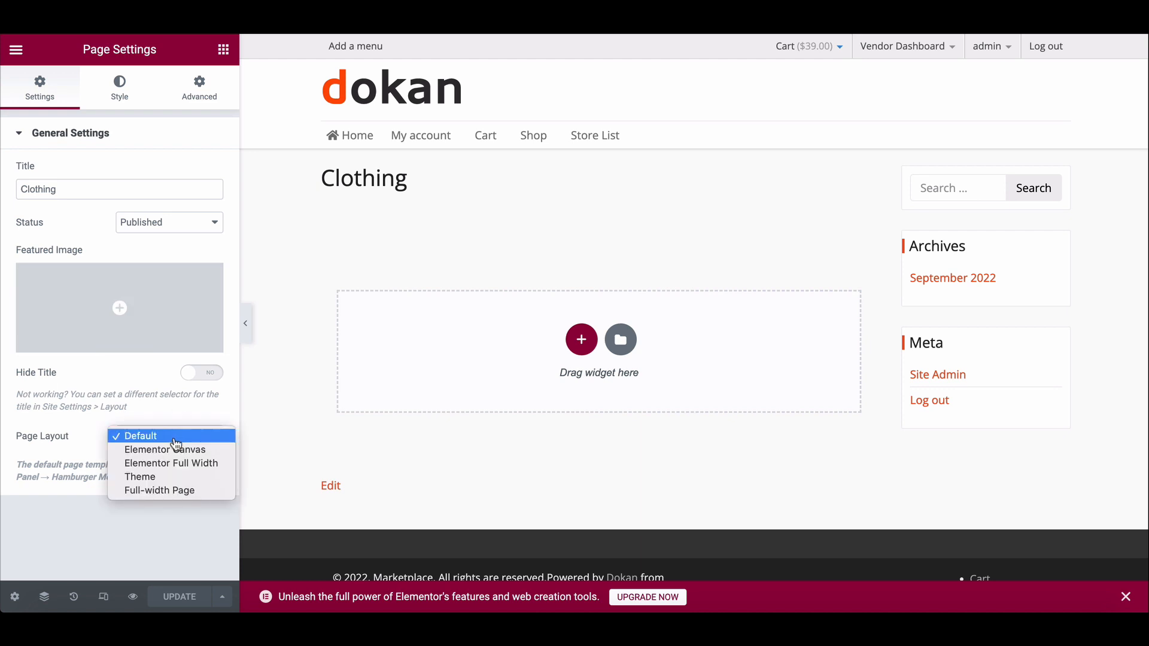
pyautogui.moveTo(159, 490)
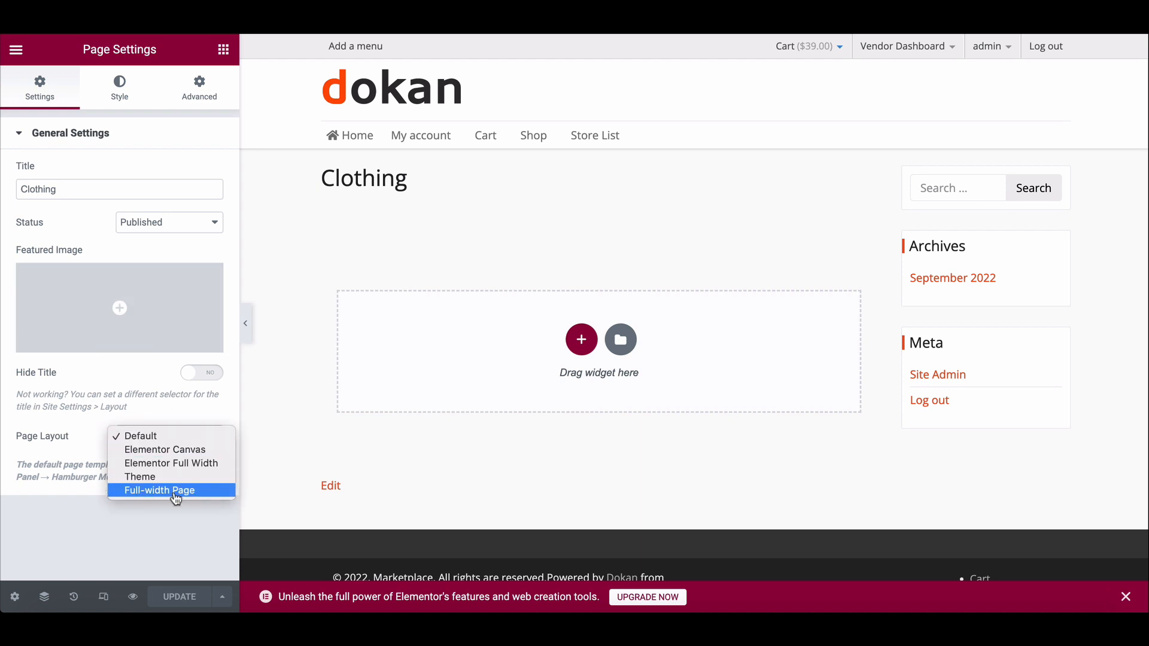
pyautogui.click(159, 491)
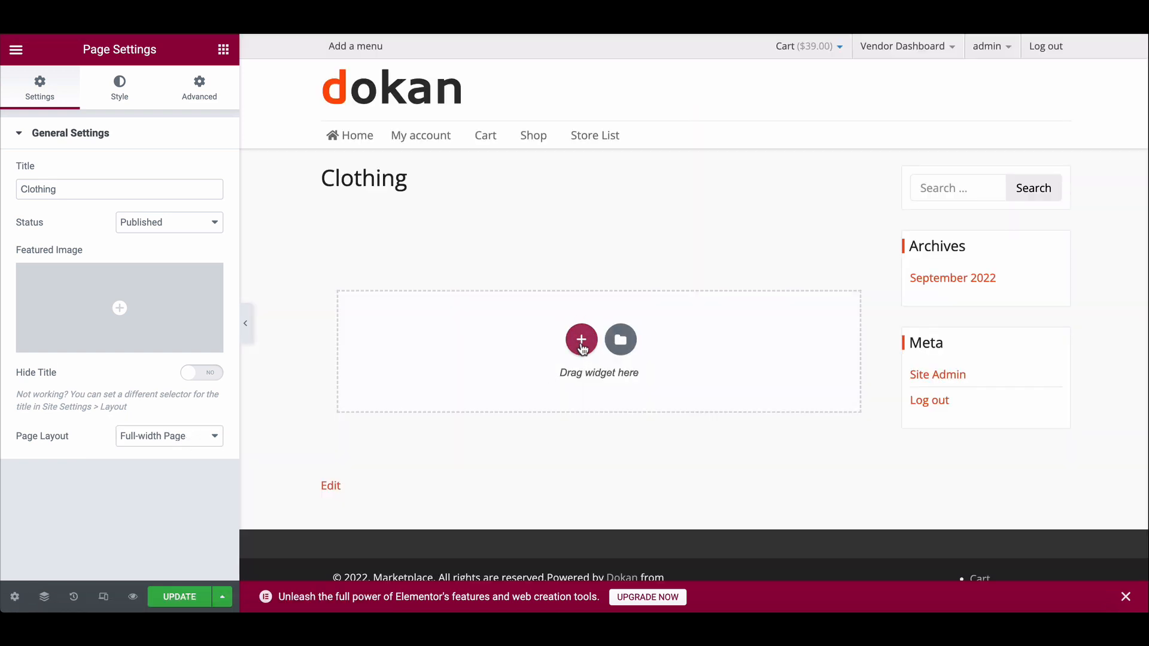
# Step: Add a single-column section and search for the Tabs widget
pyautogui.click(580, 339)
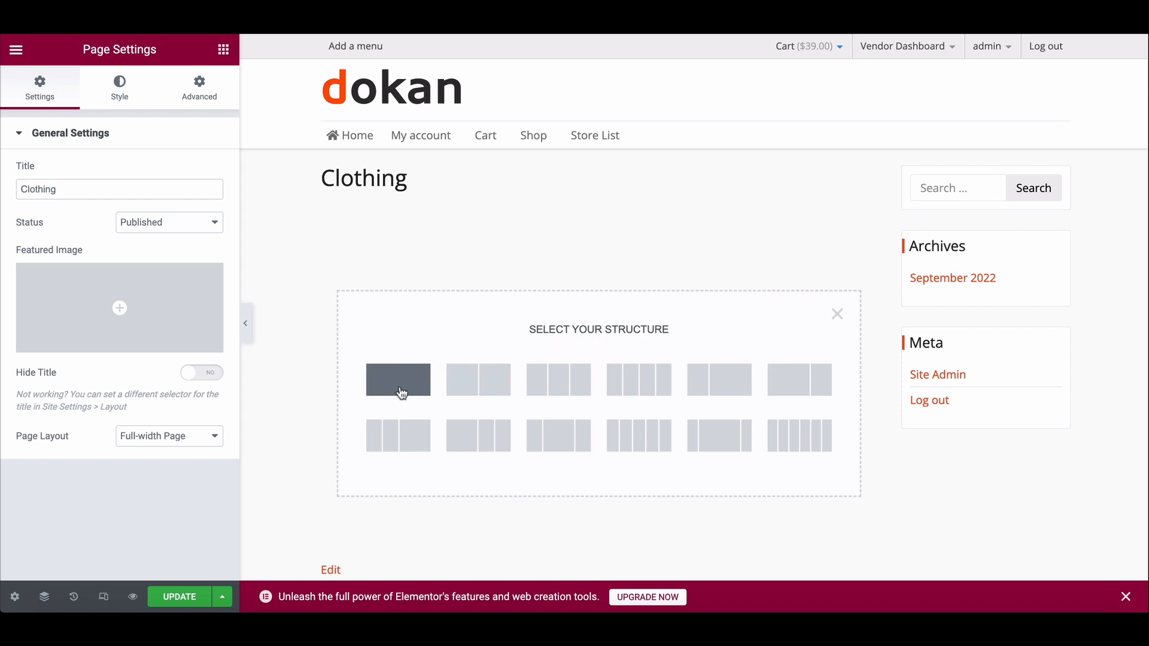
pyautogui.click(398, 379)
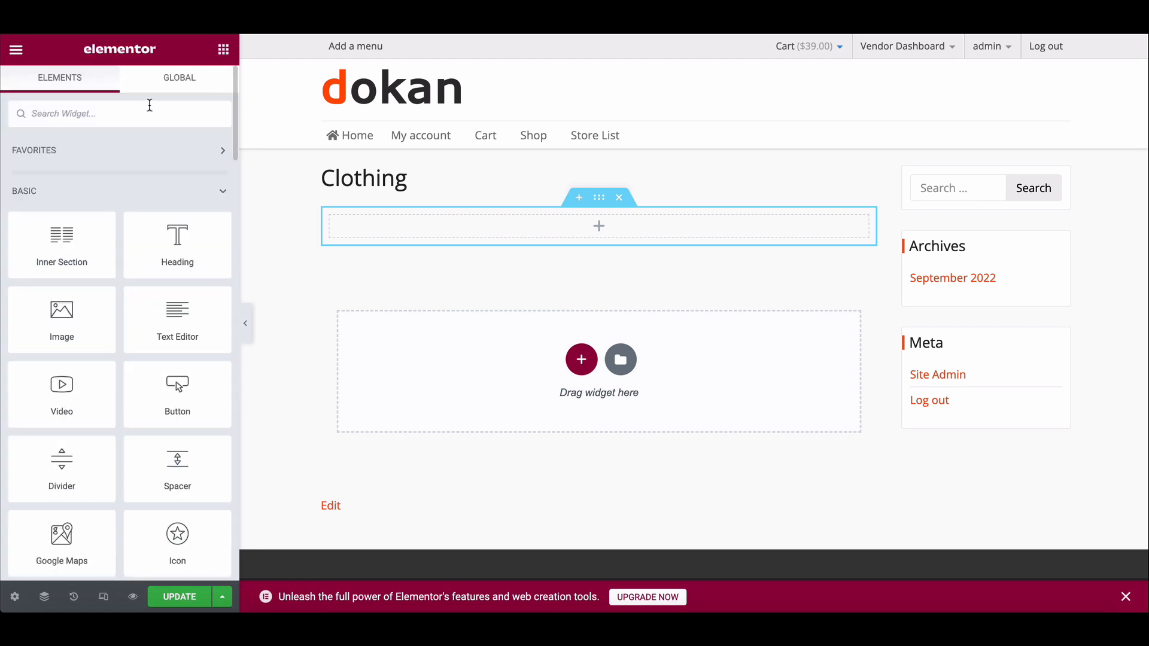
pyautogui.write('tab')
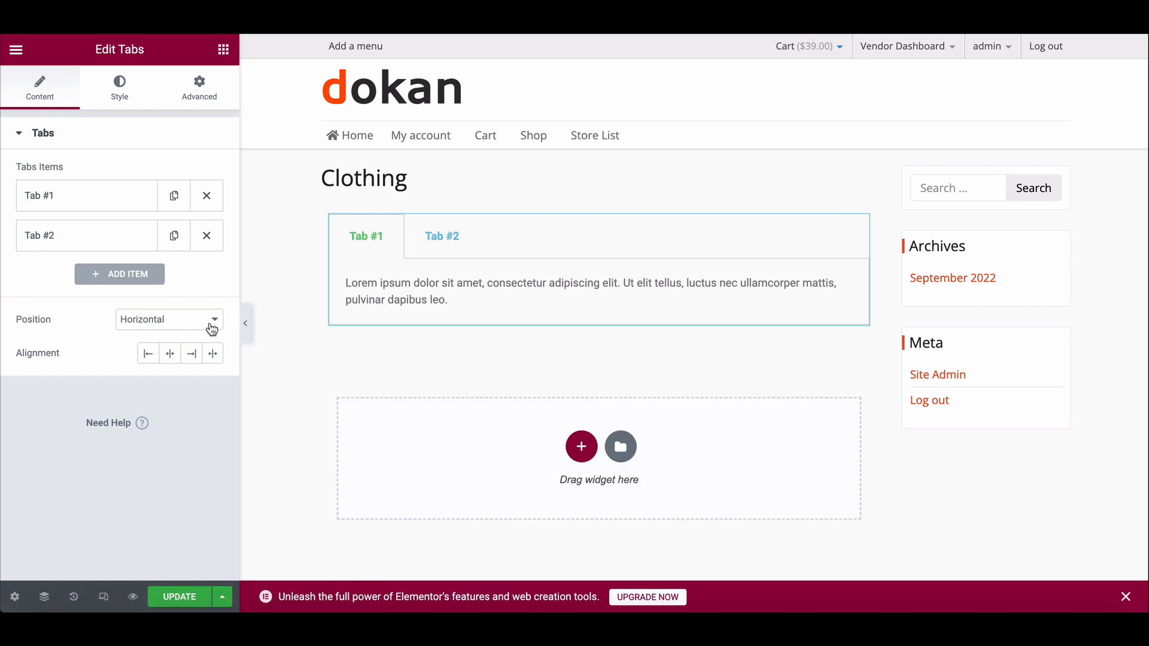
# Step: Set the Tabs widget's Position to Vertical
pyautogui.click(169, 320)
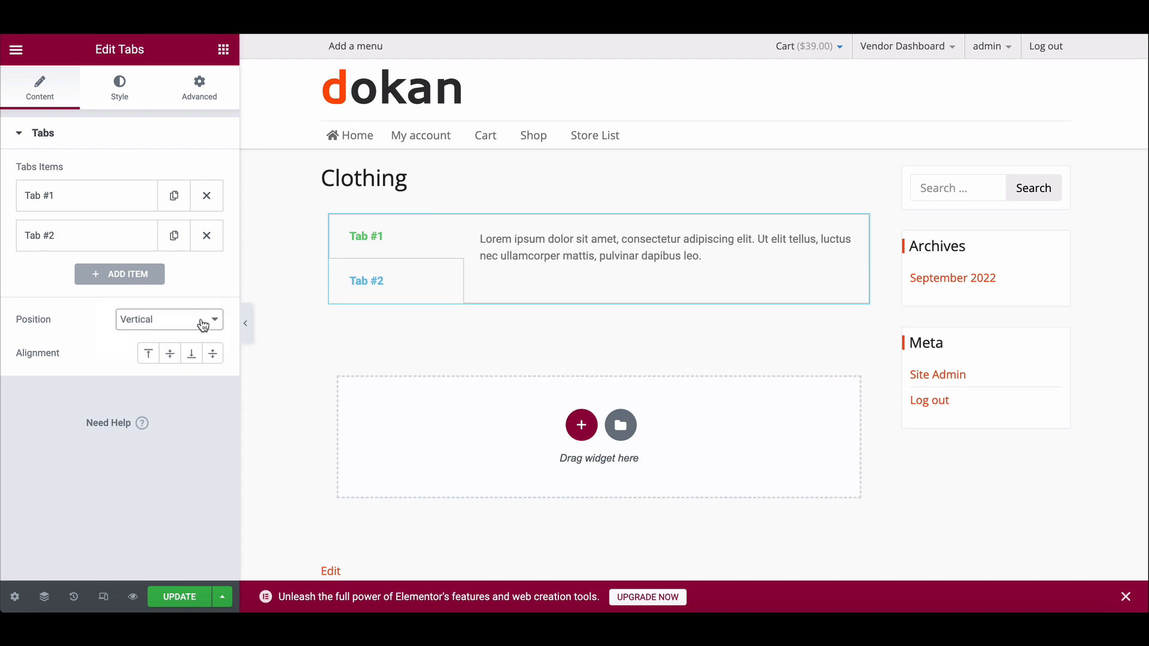
pyautogui.click(169, 319)
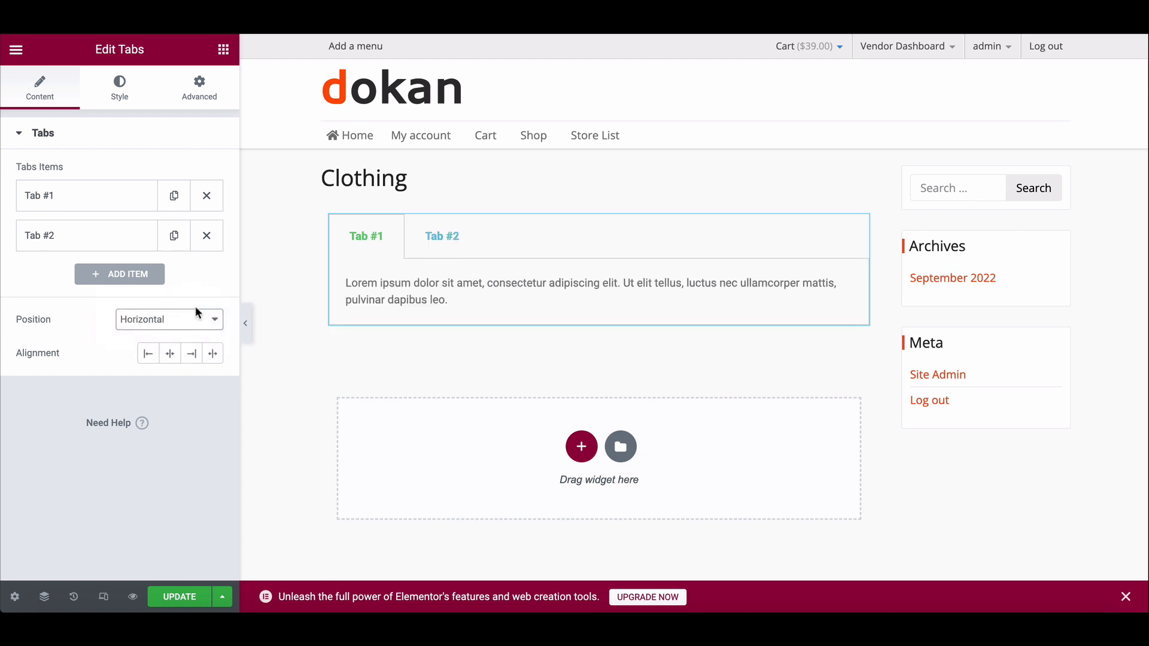
pyautogui.click(168, 319)
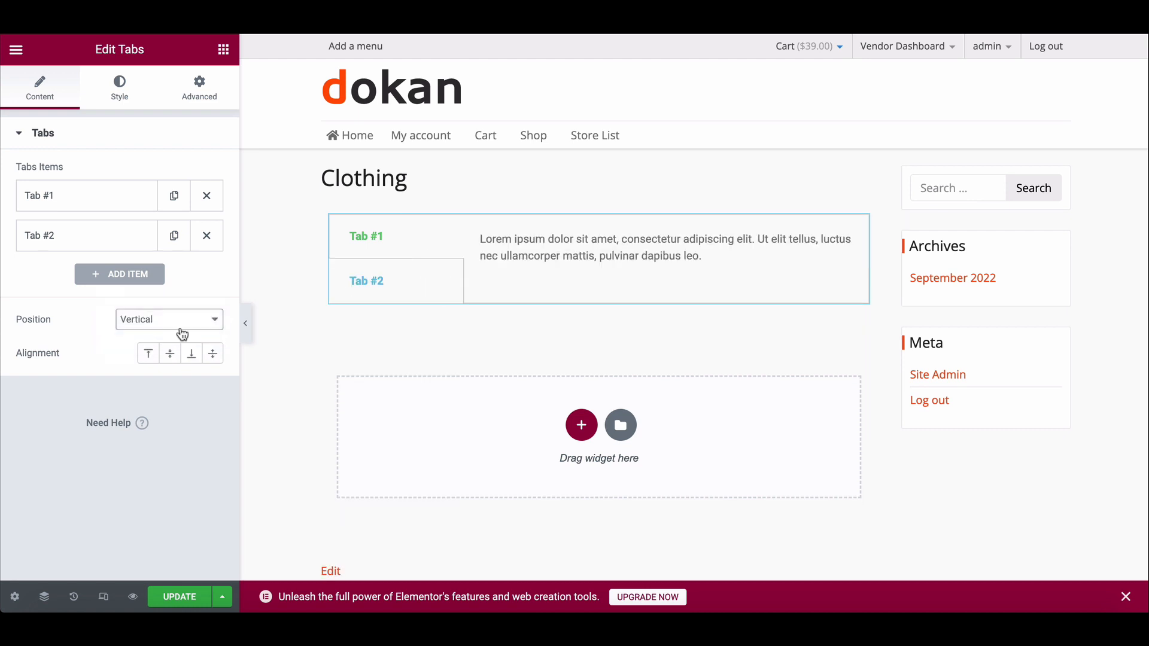
pyautogui.click(169, 353)
pyautogui.write('T')
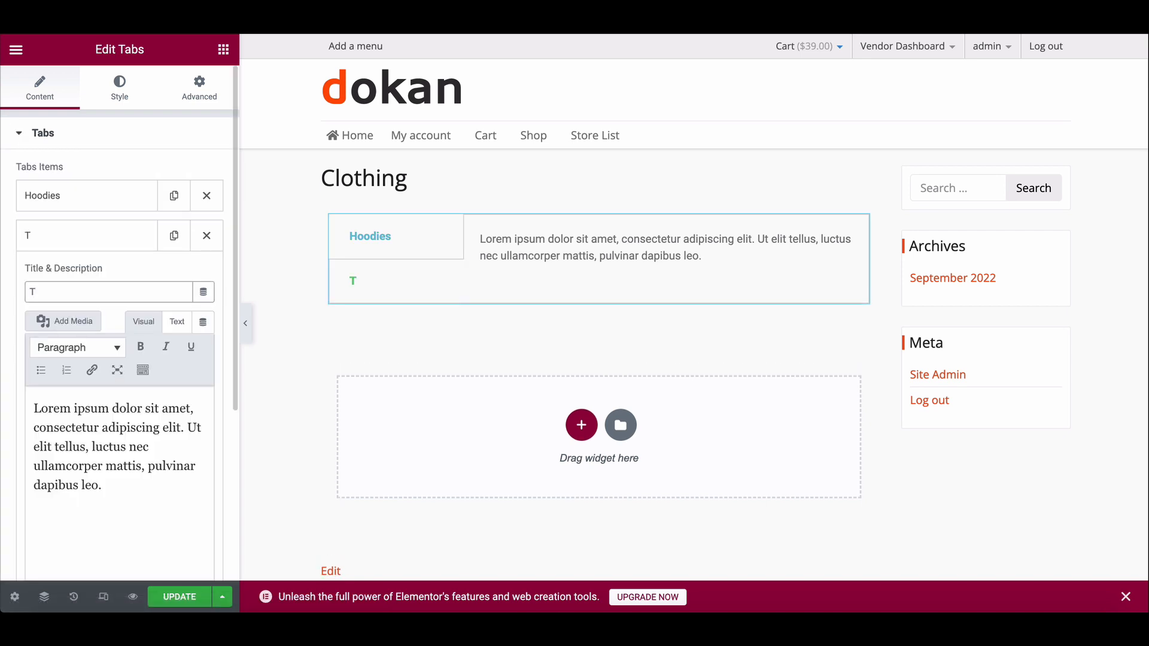
# Step: Title the second tab 'T-Shhirts' and the new third tab 'Accessories'
pyautogui.write('-Shhirts')
pyautogui.write('A')
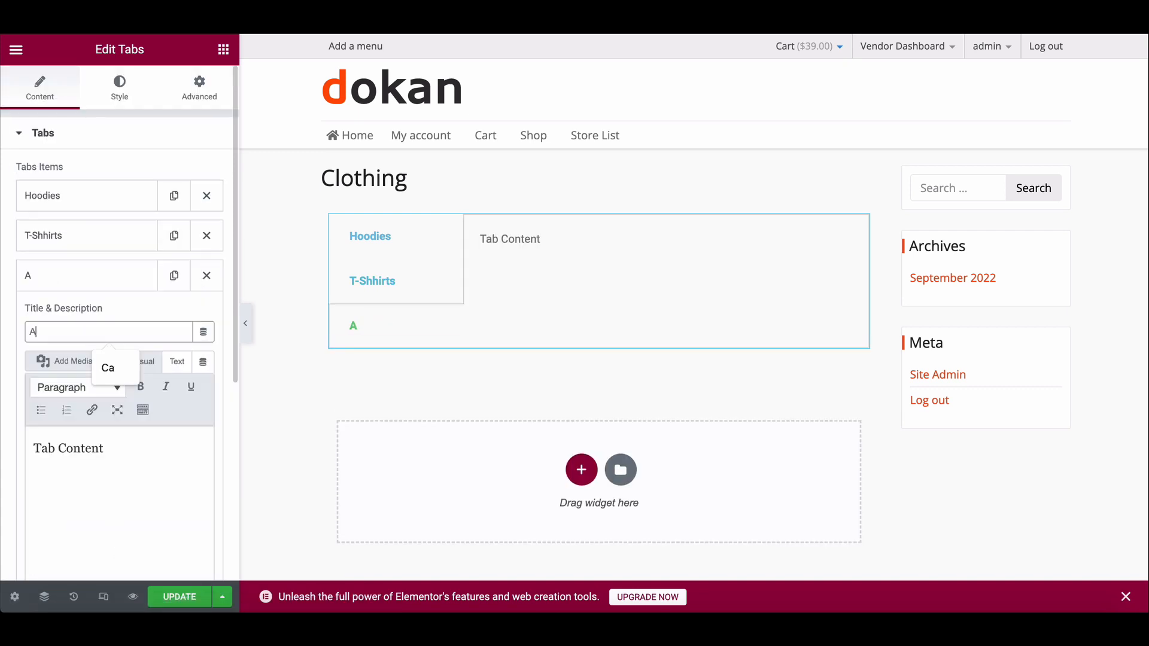
pyautogui.write('ccessories')
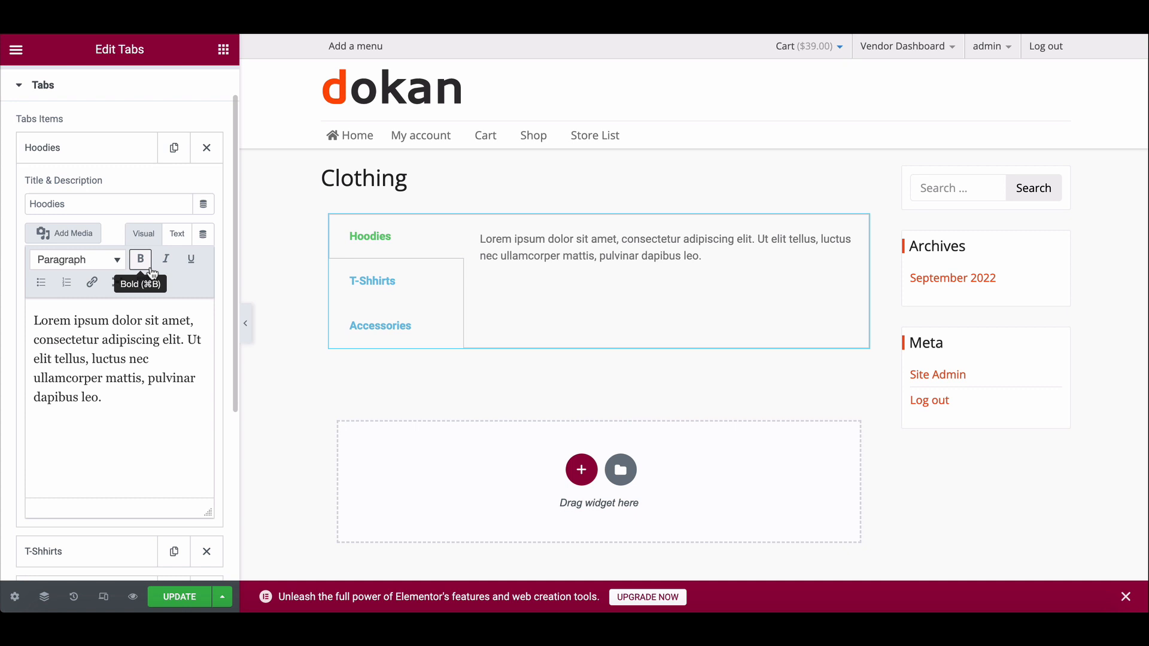
pyautogui.moveTo(118, 401)
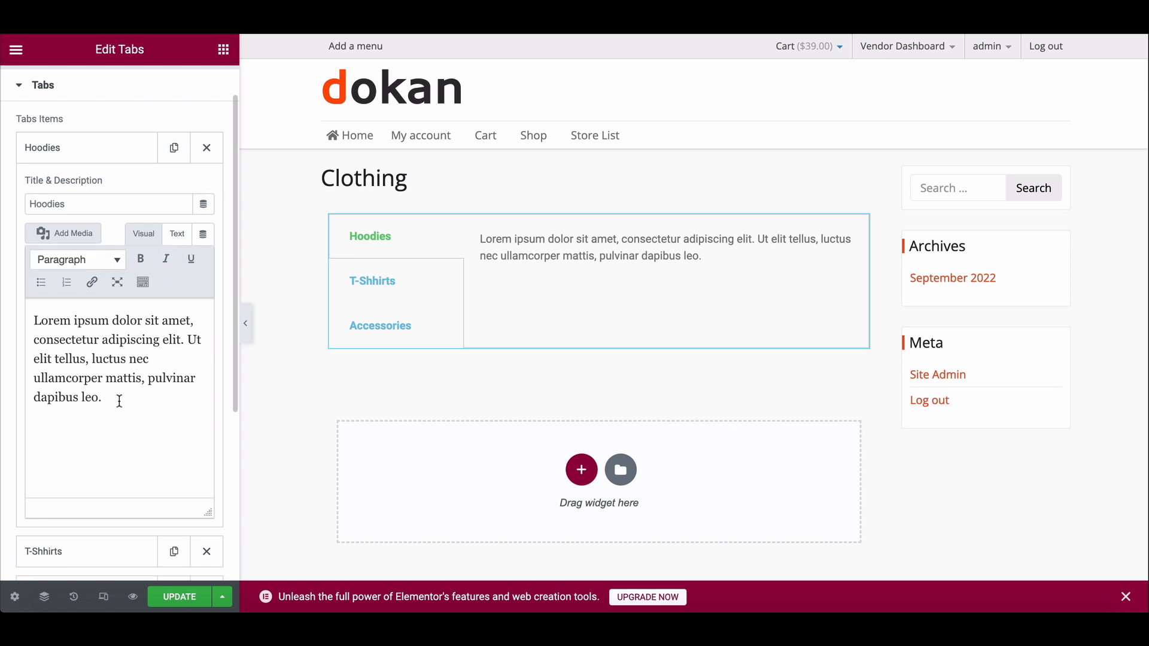
# Step: Paste the [products limit="12" paginate=true columns="3"] shortcode, changing its category to hoodies
pyautogui.write('[products category="tshirts" limit="12" paginate=true columns="3"]')
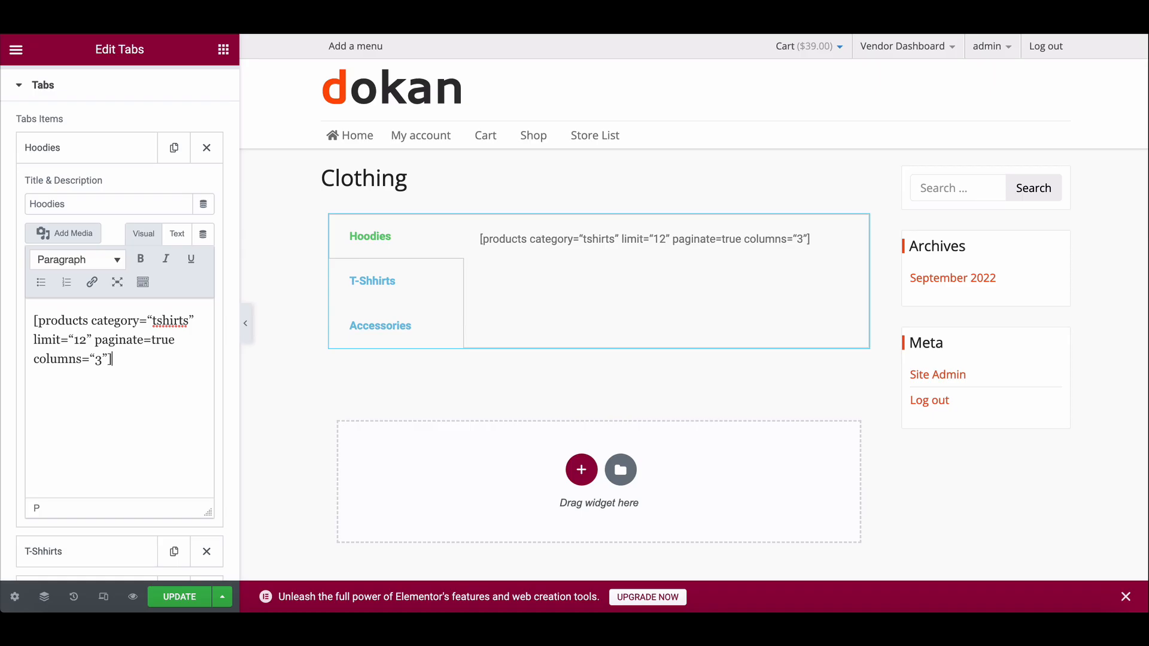
pyautogui.doubleClick(171, 320)
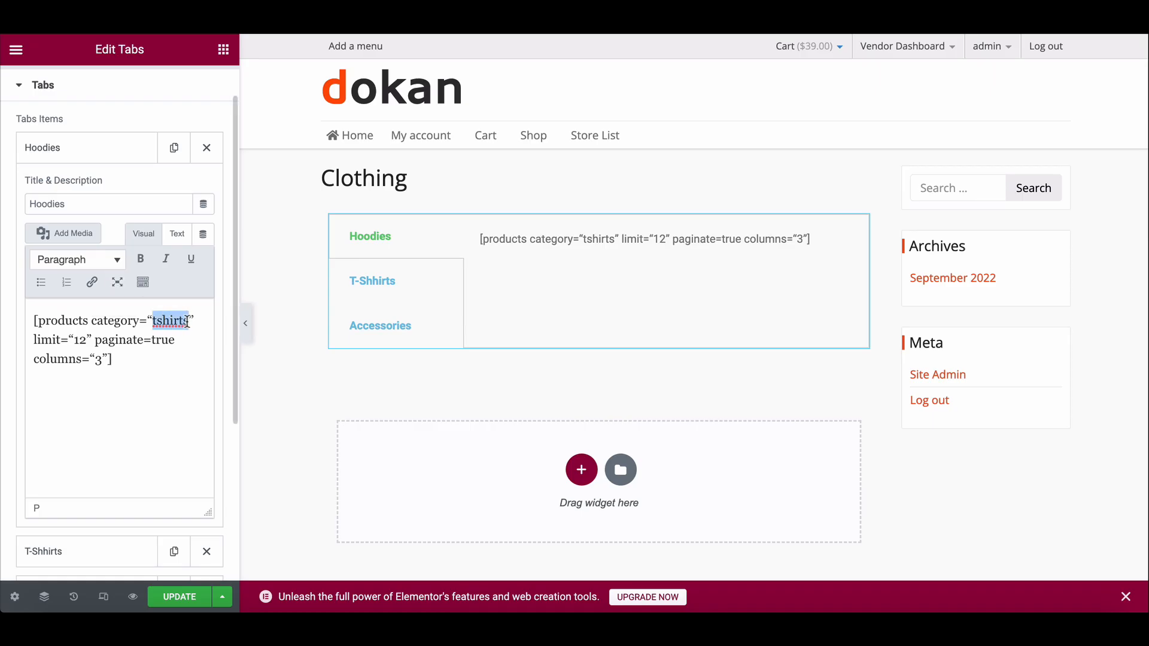
pyautogui.write('hoodies')
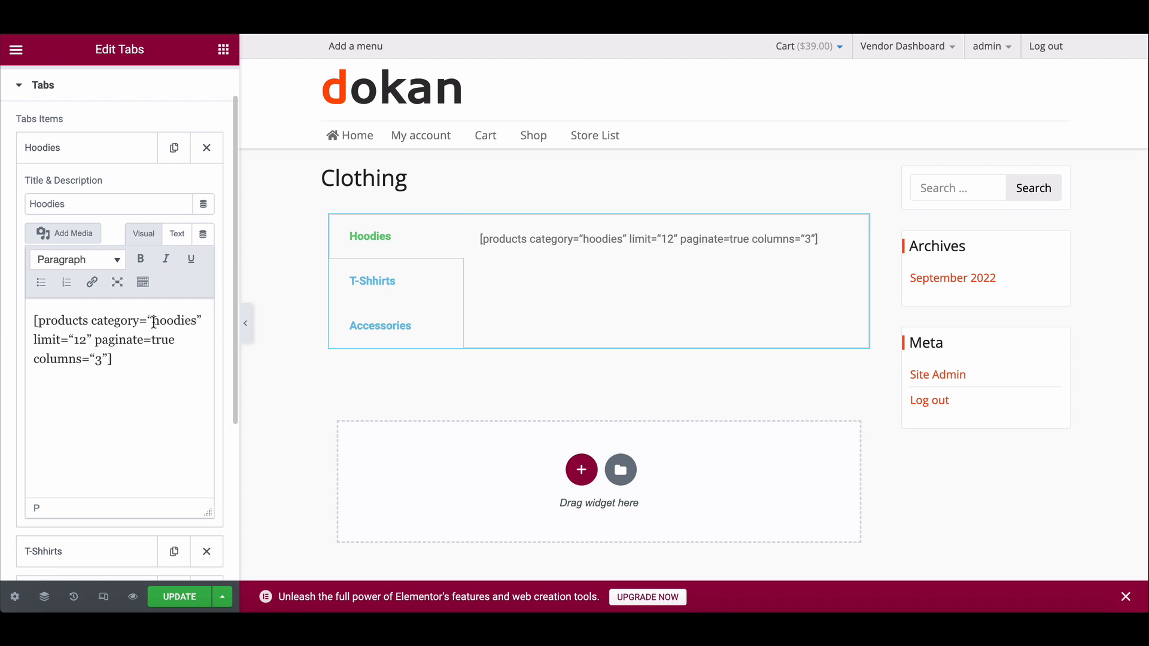
pyautogui.scroll(-3)
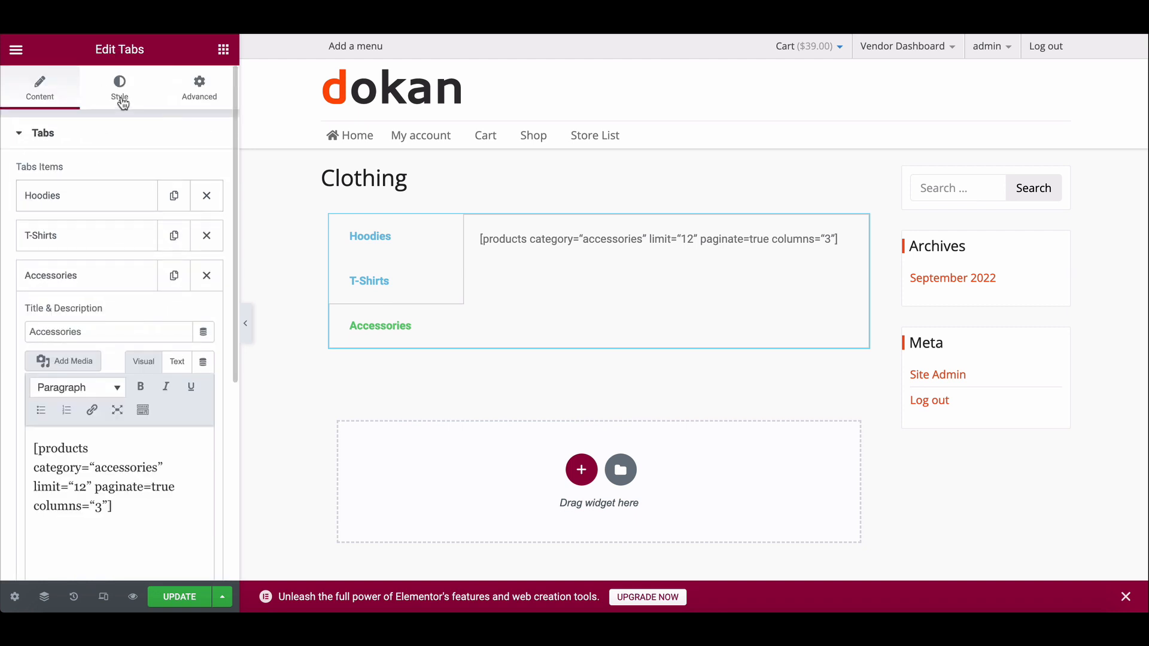
# Step: Drag the tabs' Navigation Width down to about 18 in Style, then update the page
pyautogui.click(119, 86)
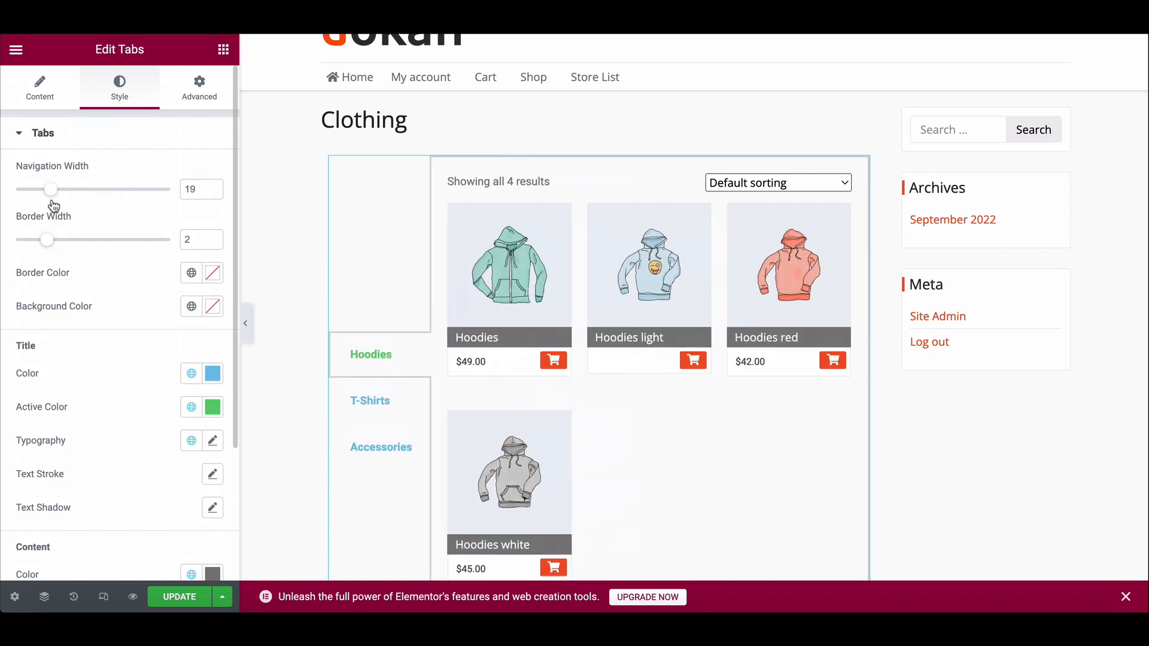
pyautogui.moveTo(50, 189); pyautogui.dragTo(47, 189)
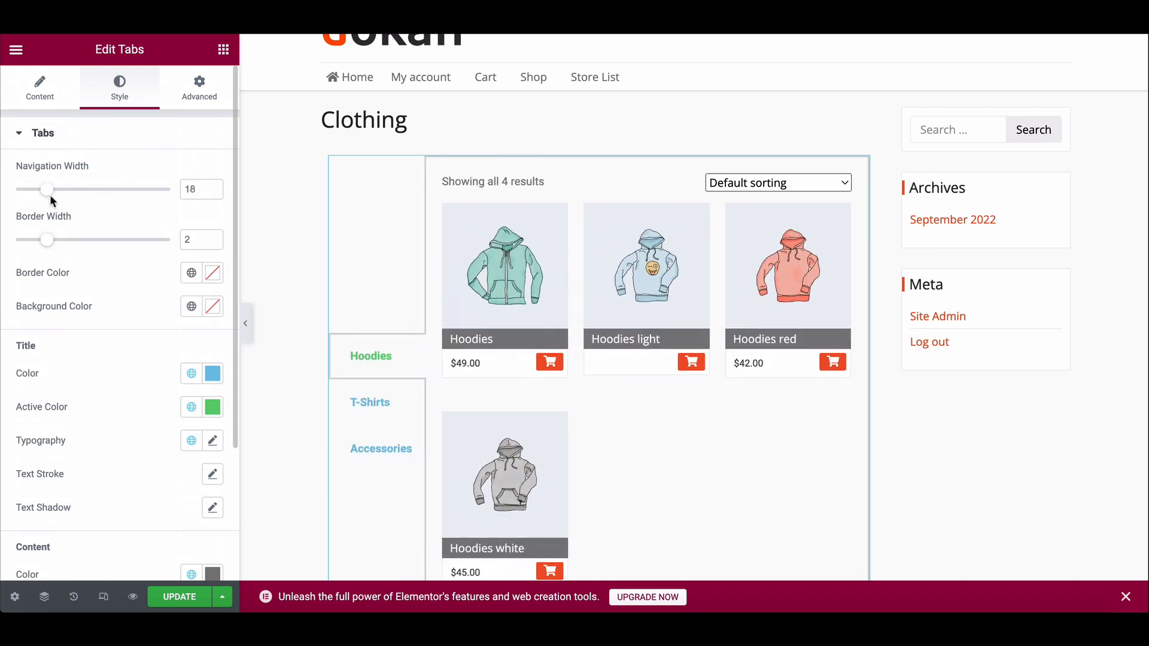
pyautogui.scroll(-3)
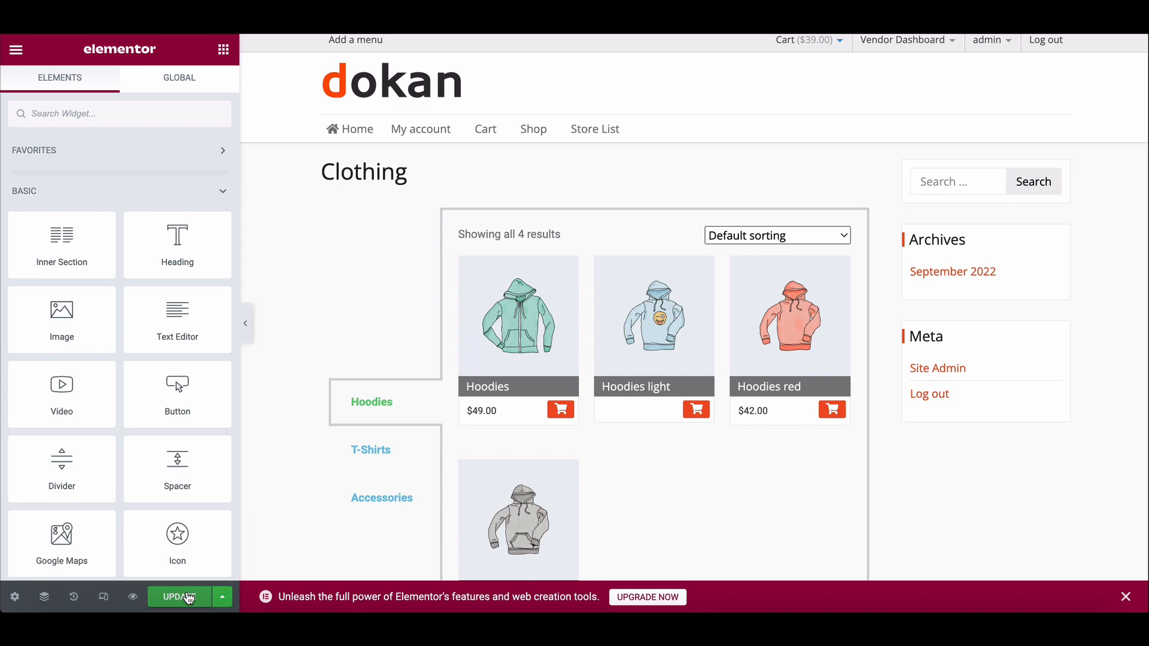
pyautogui.click(179, 597)
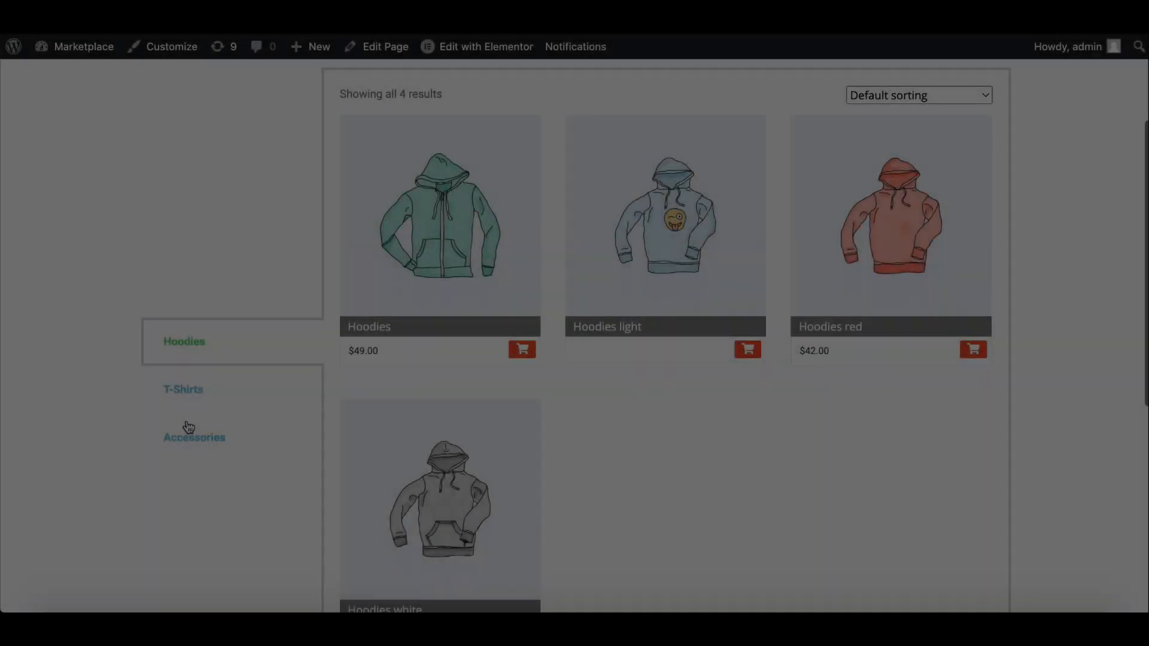
# Step: Browse the live page's Accessories and other tabs, then sort products by popularity
pyautogui.click(194, 437)
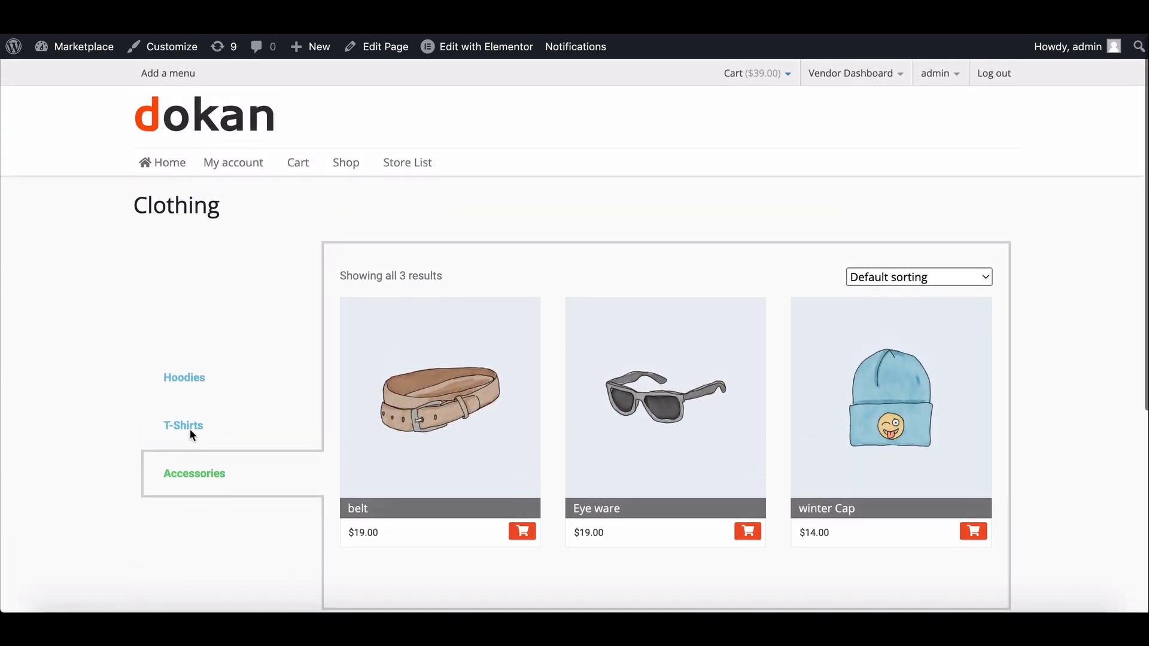
pyautogui.click(184, 378)
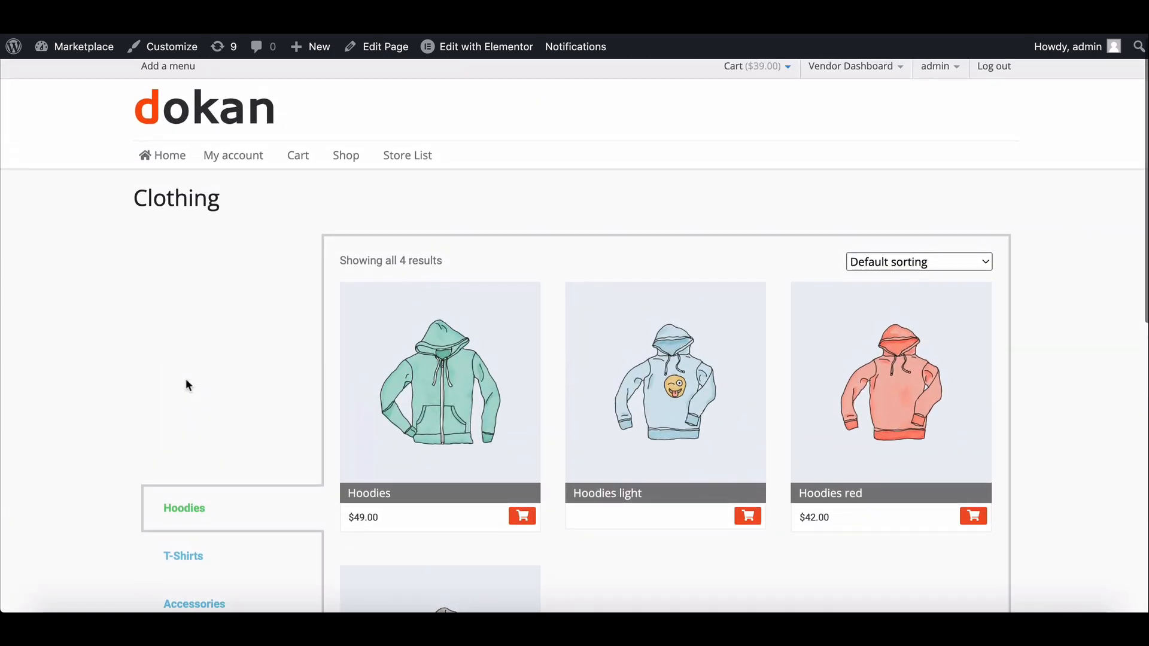
pyautogui.scroll(-3)
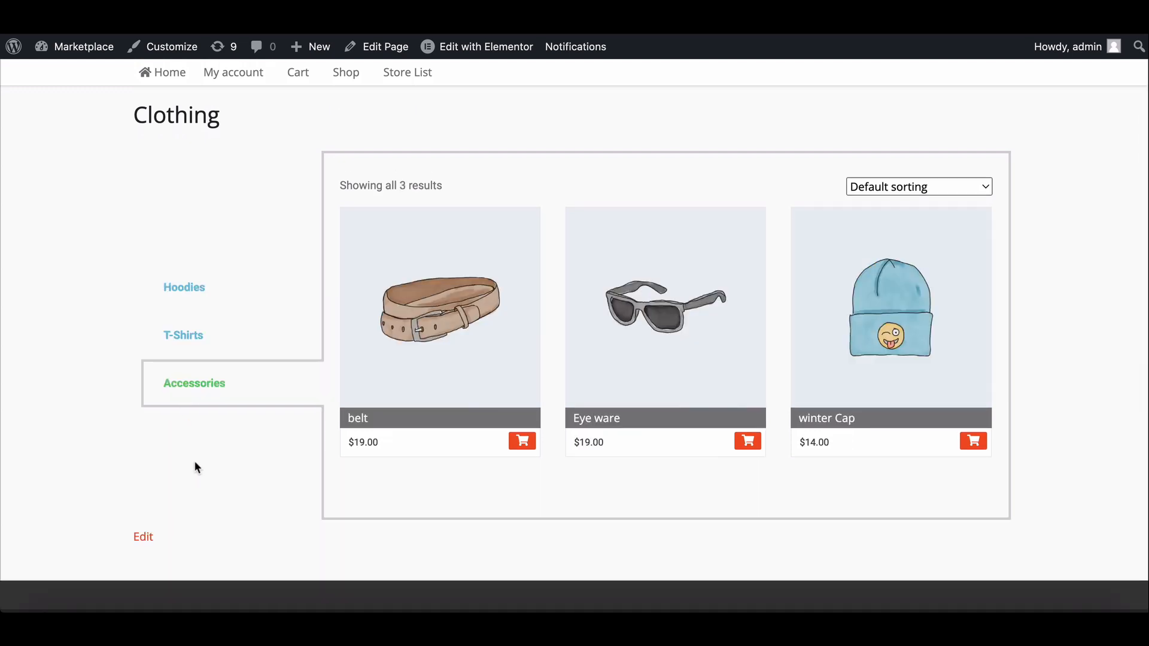
pyautogui.moveTo(192, 380)
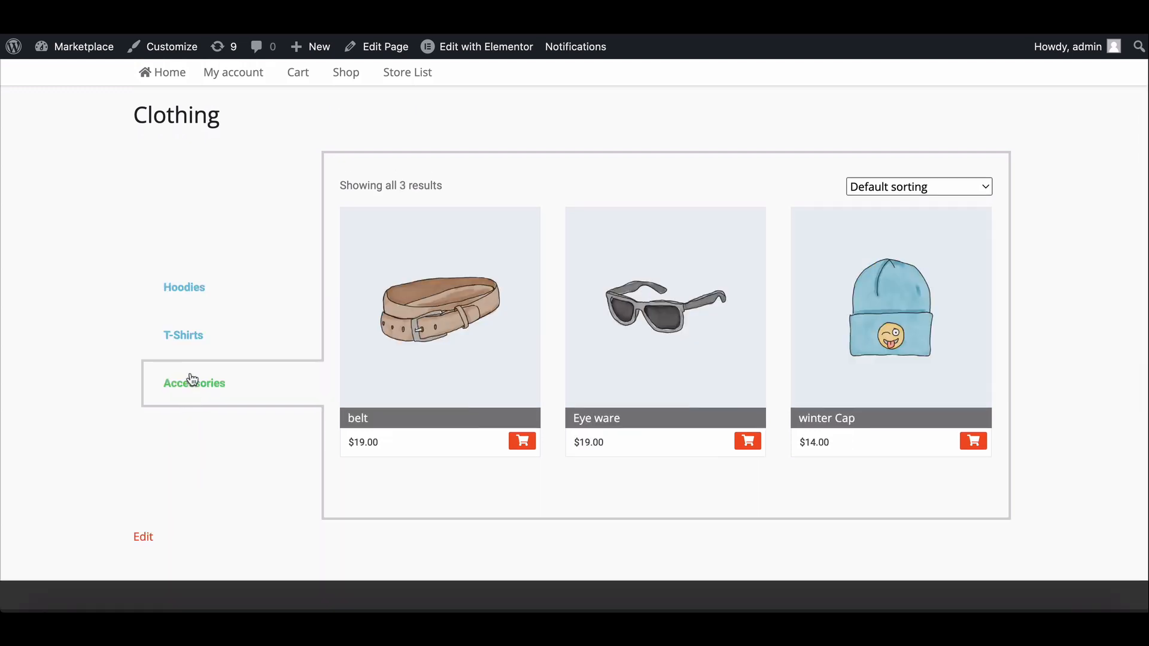
pyautogui.click(917, 186)
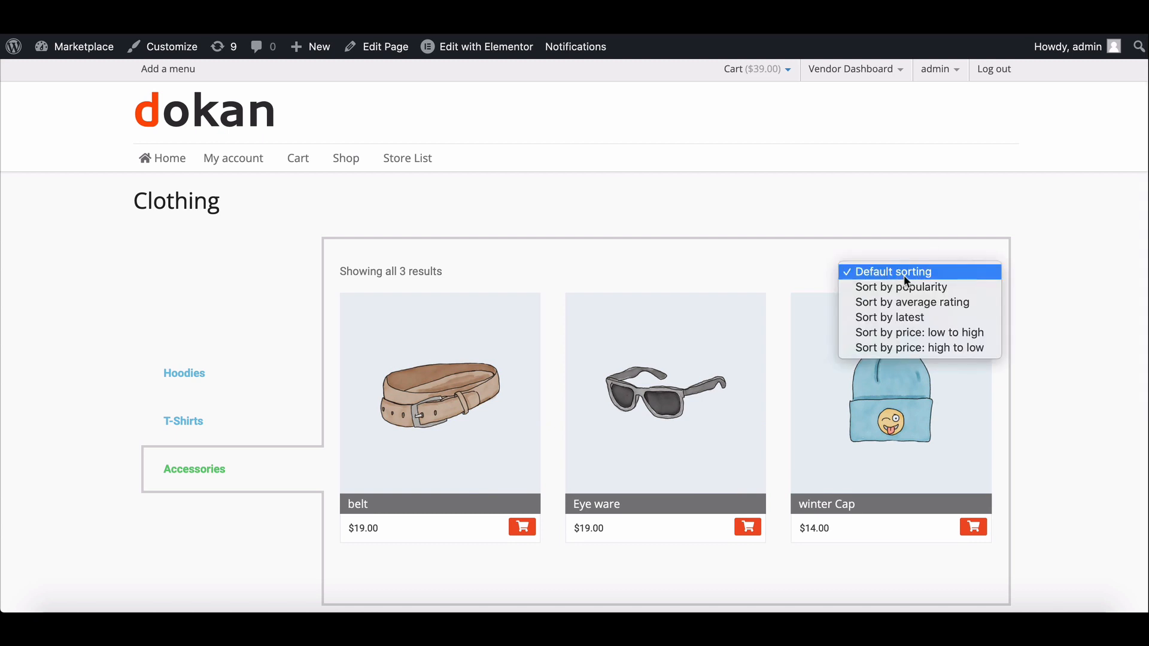
pyautogui.click(900, 287)
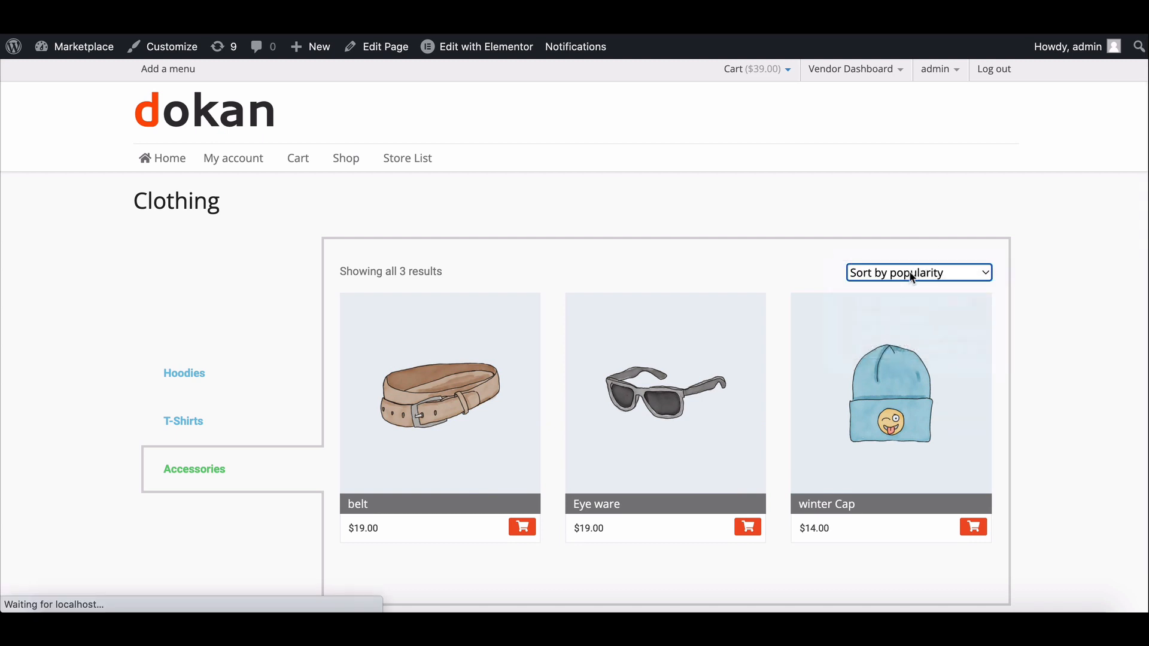